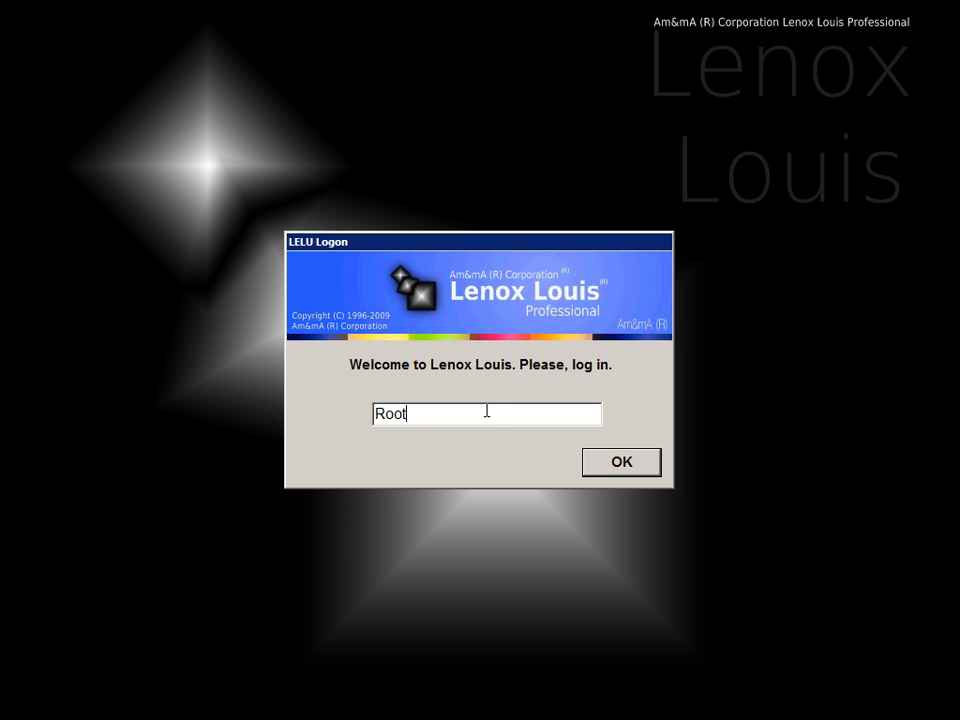
Step: Log in with the user name Bush to reach the desktop
text(Bush)
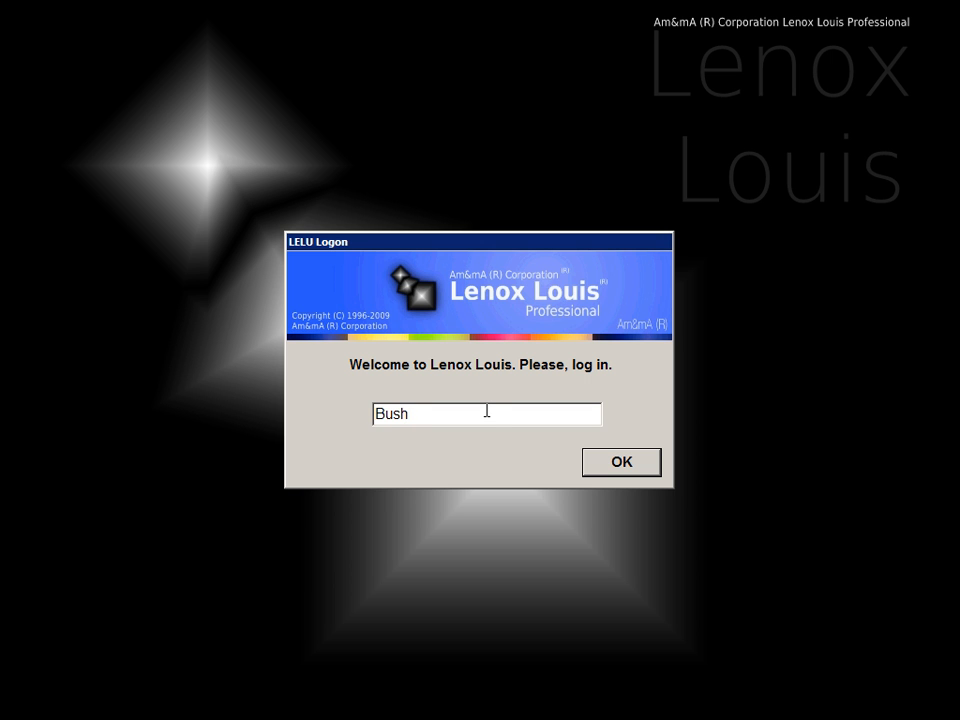
click(620, 461)
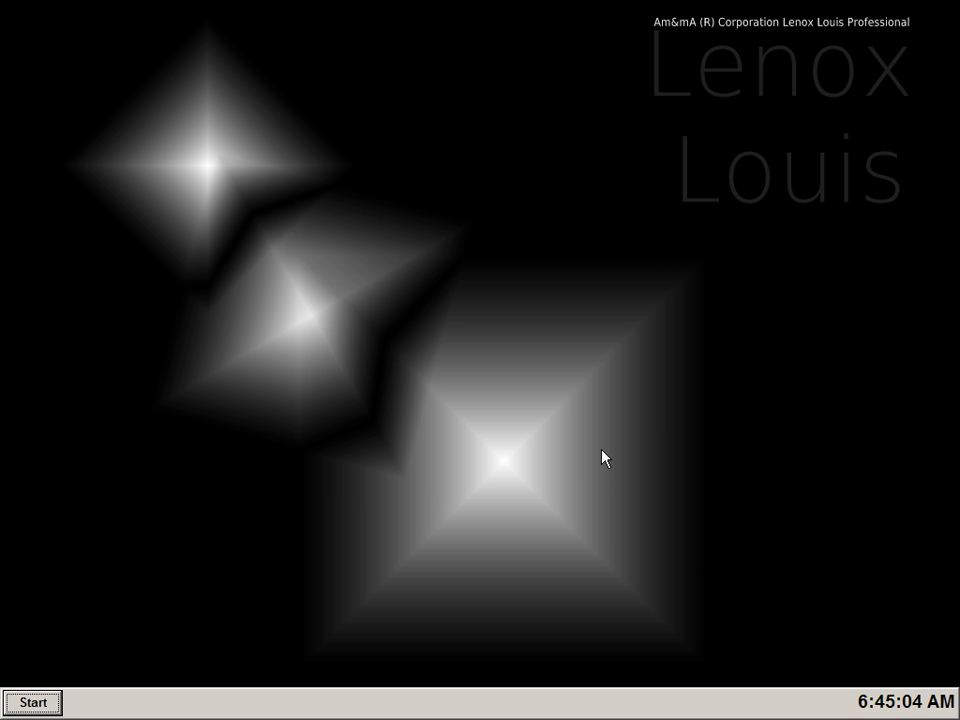
Step: Show the About Lenox Louis window (version Alpha 0.2.4), then reopen the Start menu
click(32, 701)
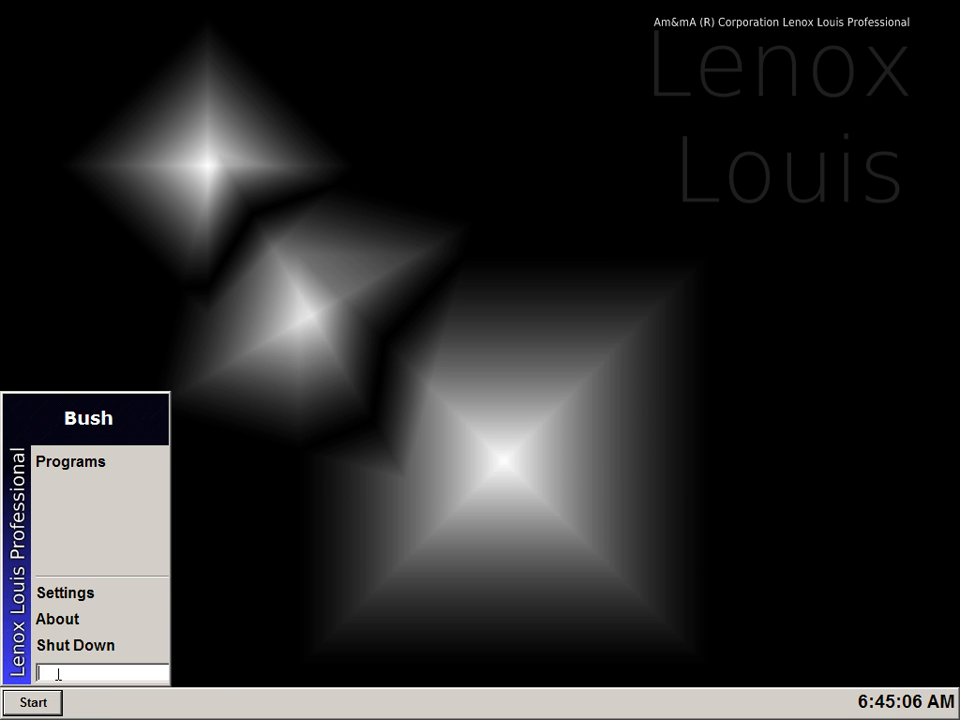
click(57, 618)
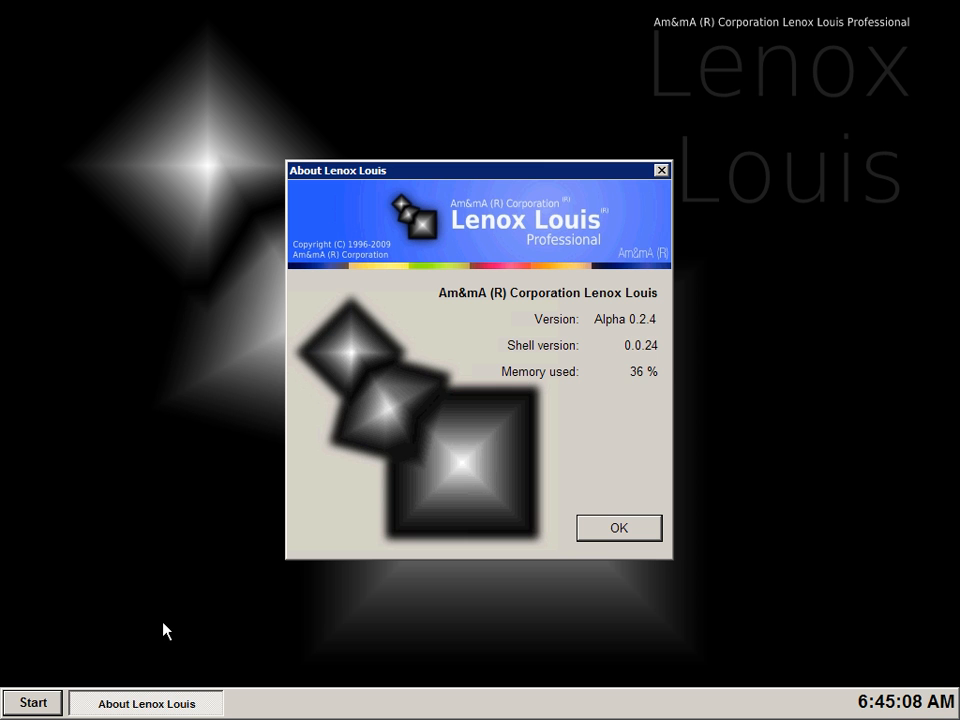
mouse_move(547, 177)
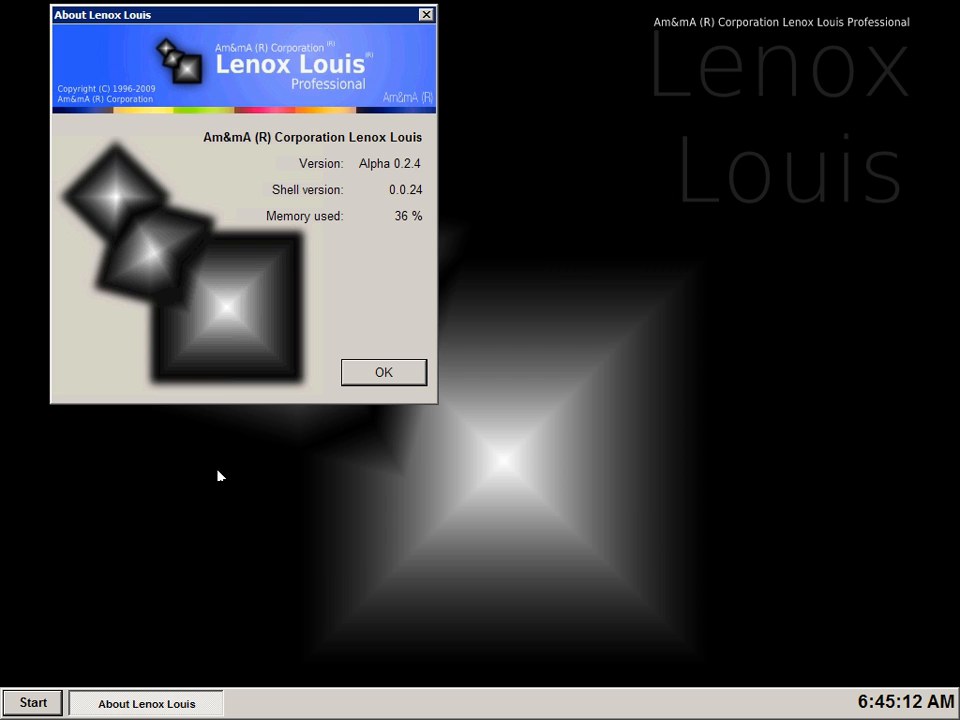
click(32, 702)
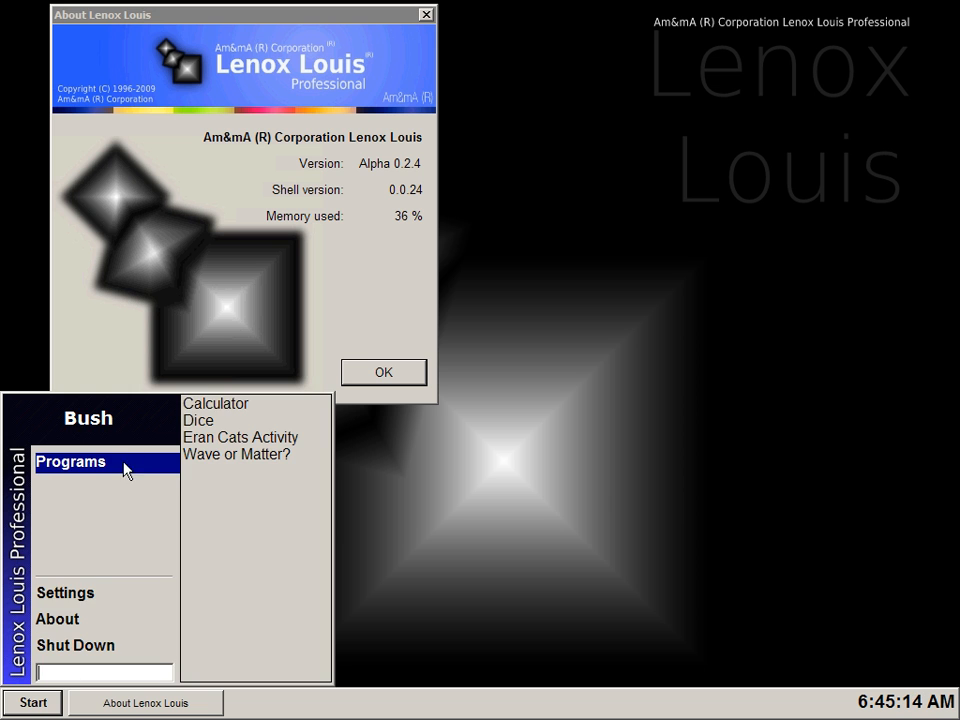
Step: Launch Calculator and evaluate sin(tan(cos(7)))+tan(sin(2)^2), giving 3.23634762525731E-04
click(215, 403)
text(sin()
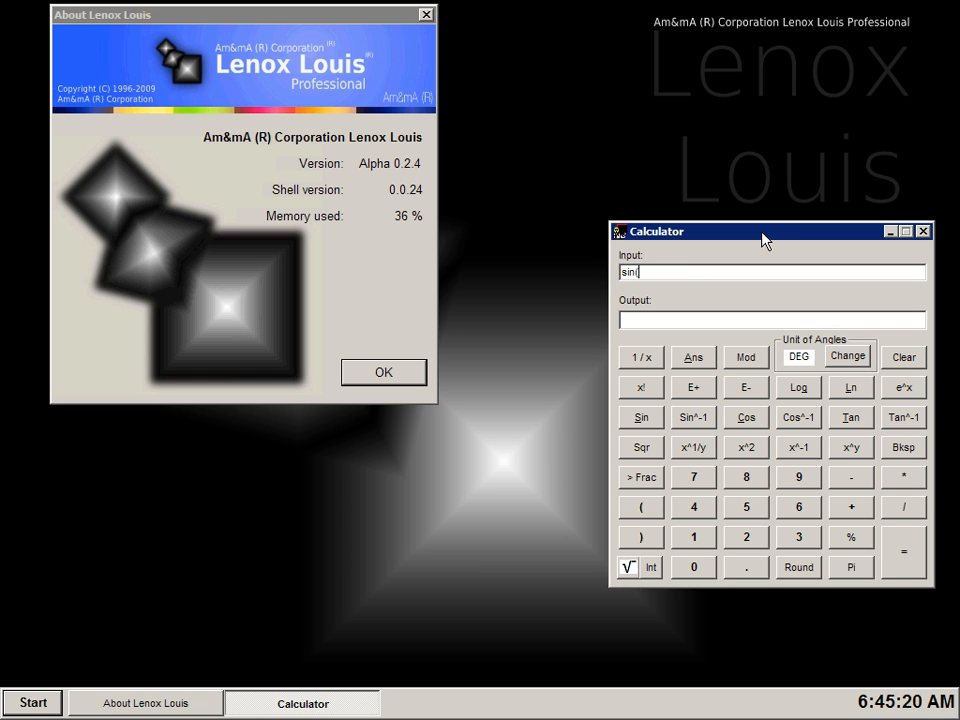
text(tan(cos(7)))+)
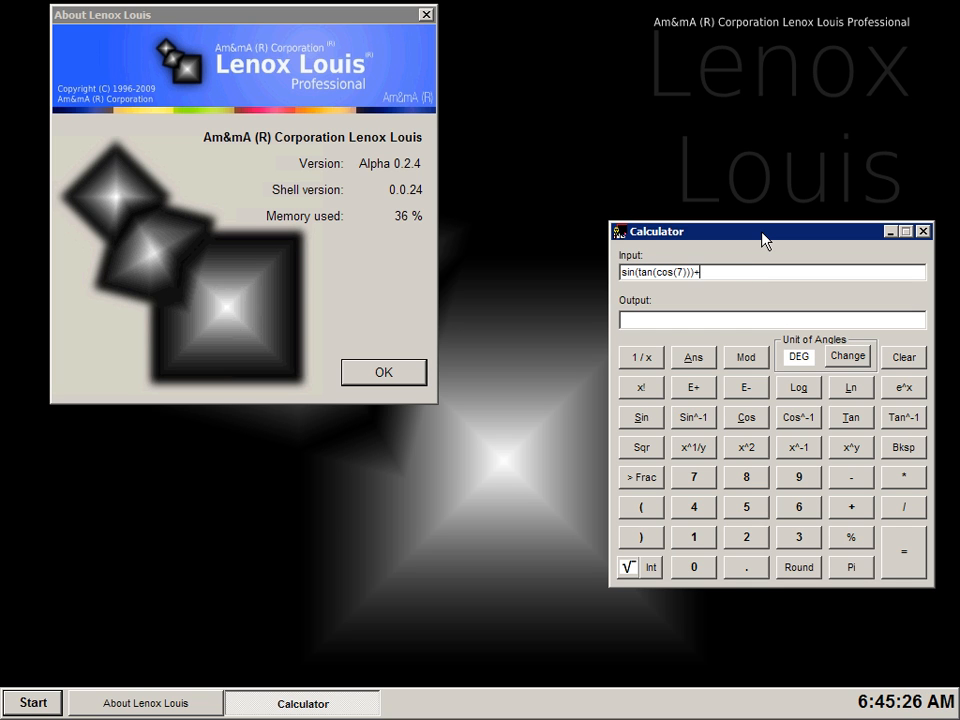
click(850, 417)
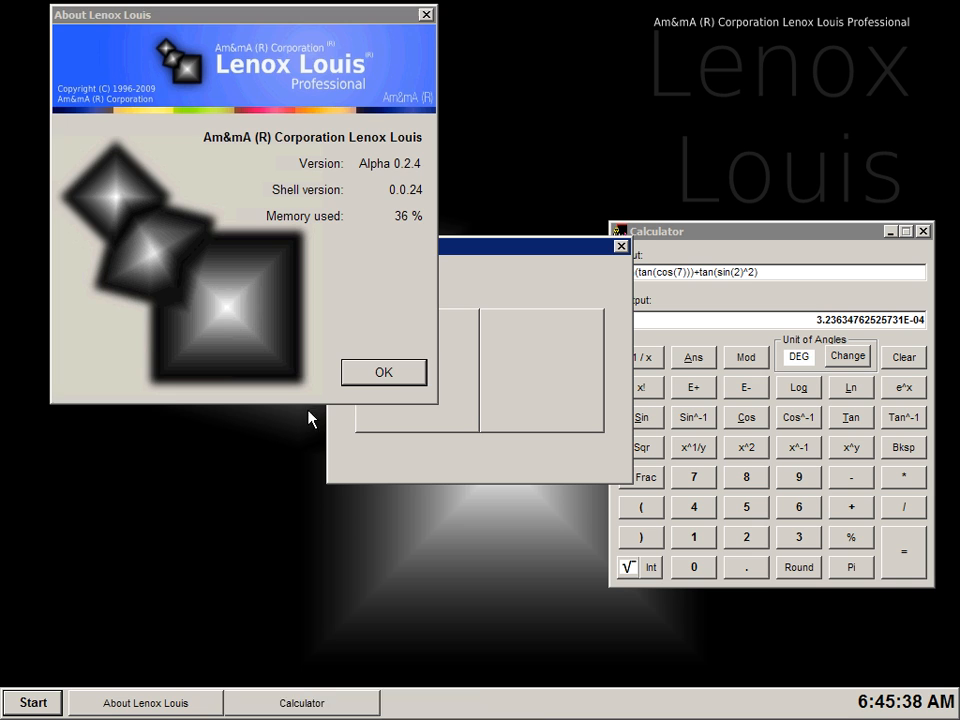
Step: Open Dice and Eran Cats Activity, entering 98831933 in the Test yourself box
click(383, 372)
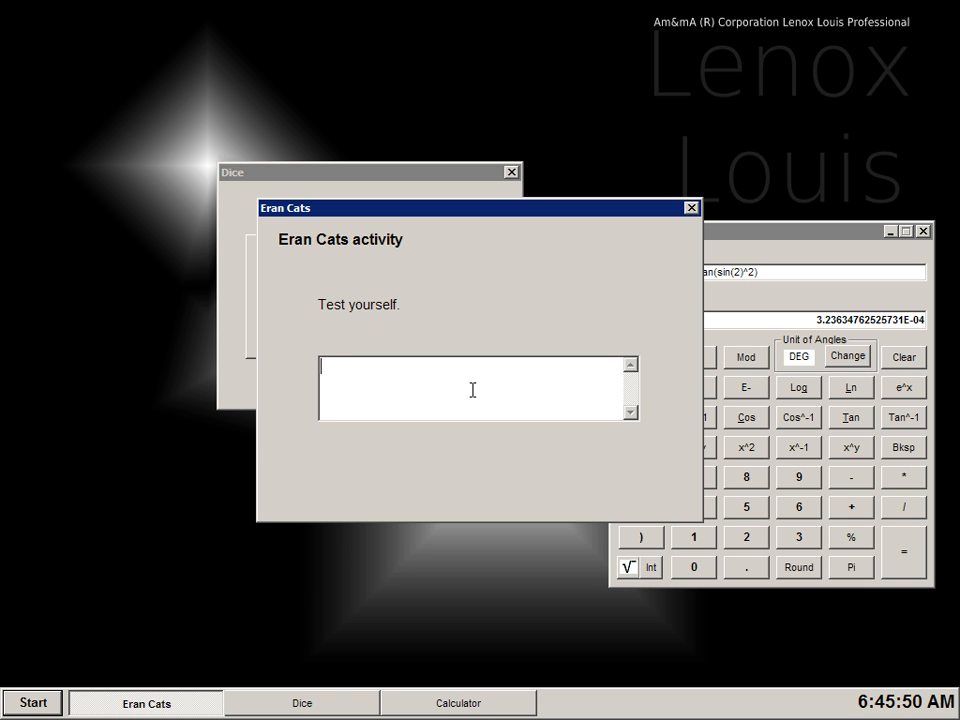
text(98831)
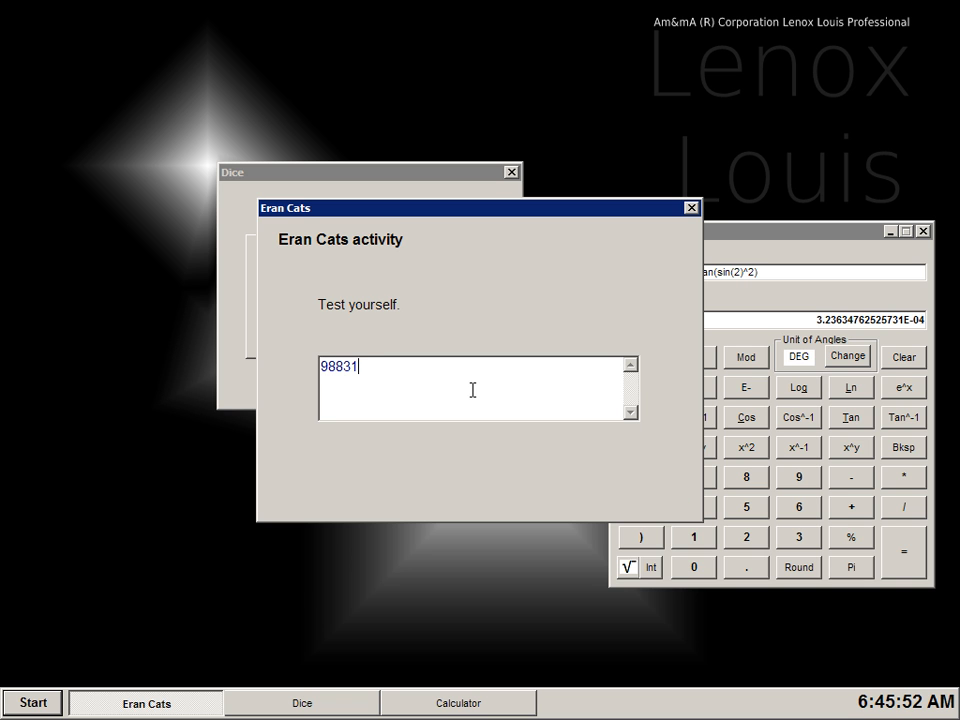
text(93)
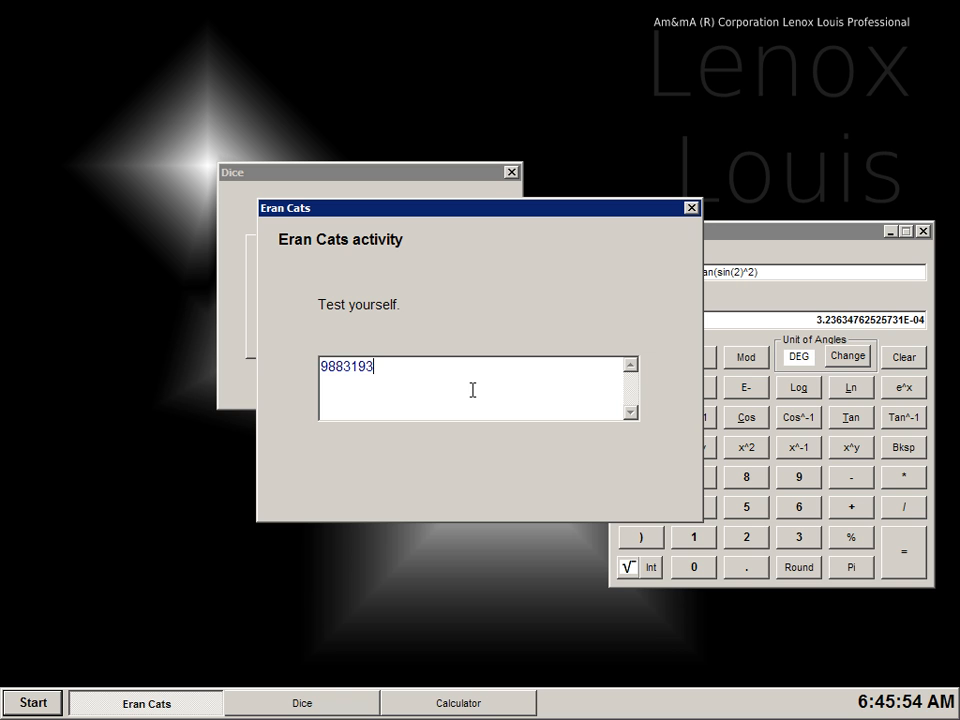
text(6)
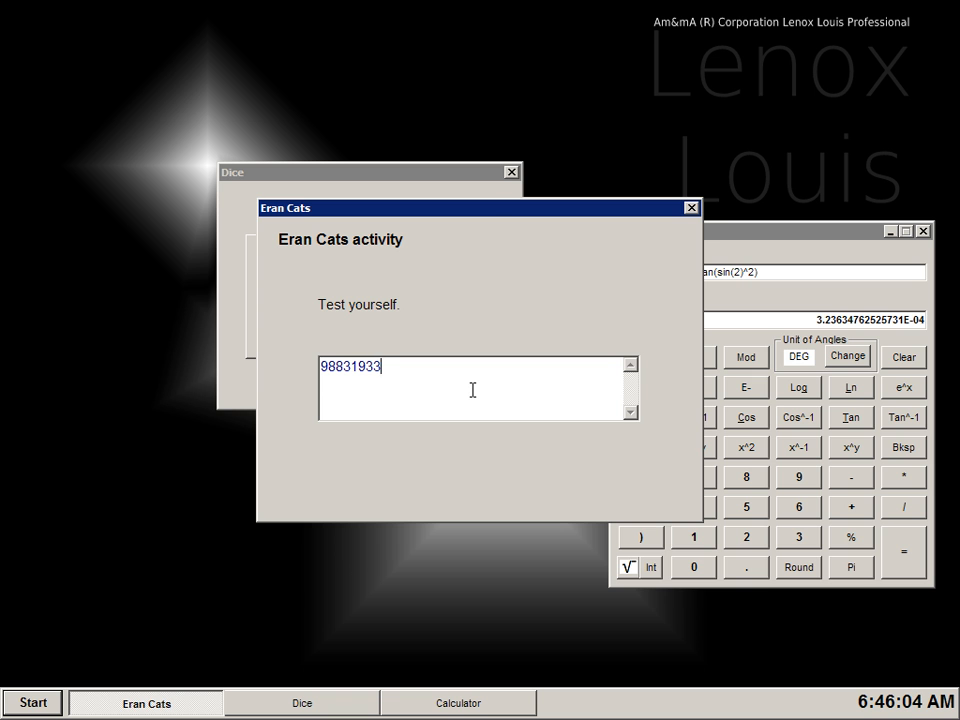
click(32, 702)
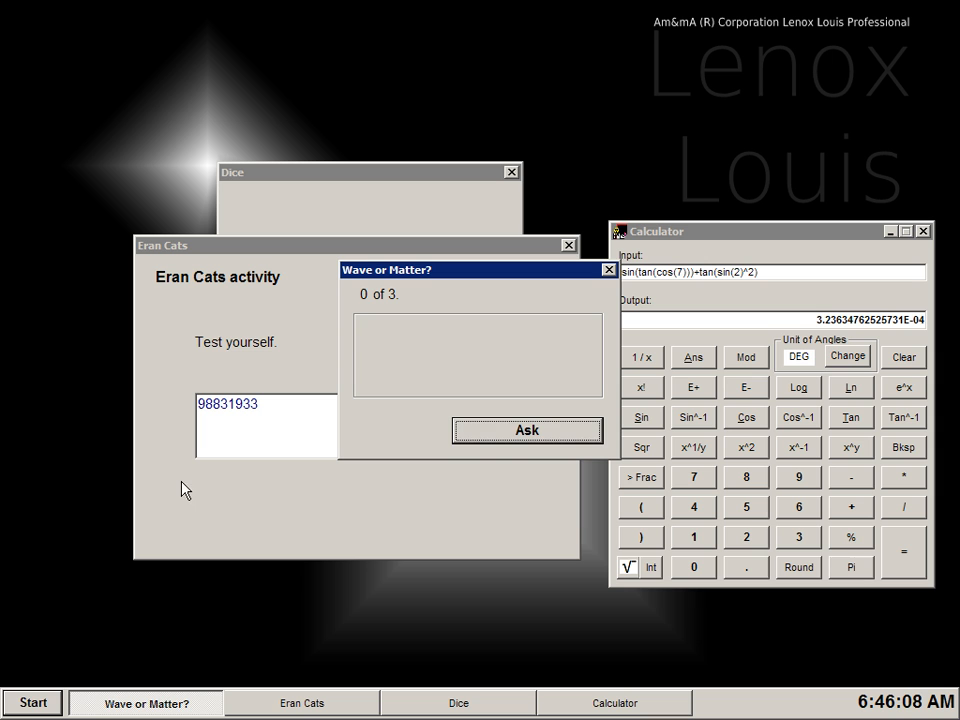
Step: Ask and explain all three Wave or Matter? rounds until lost, then open Control Panel
click(526, 430)
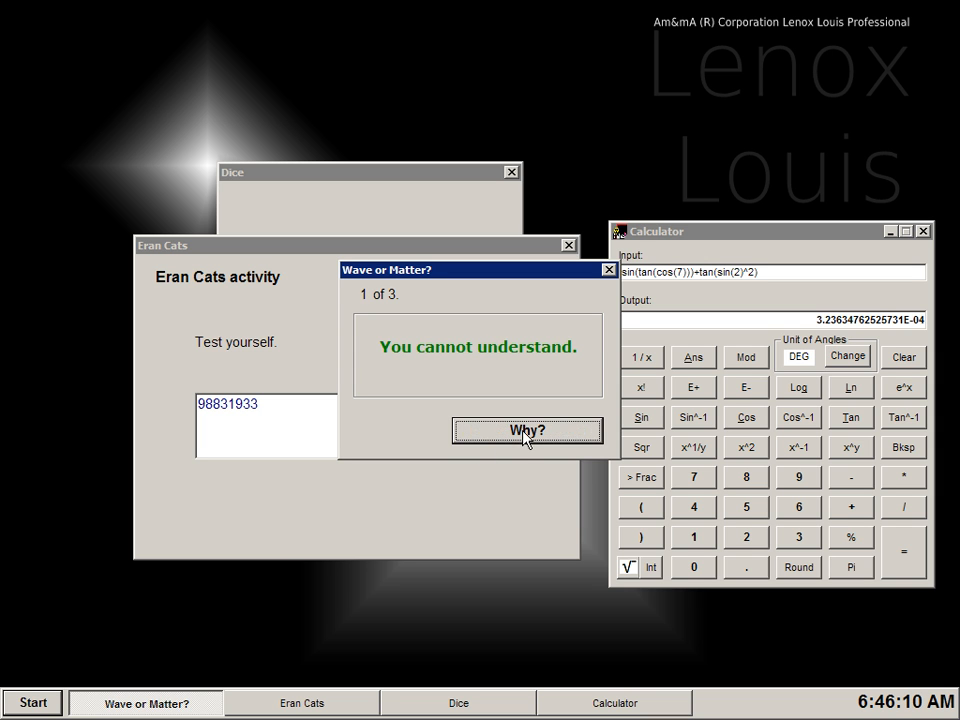
click(527, 429)
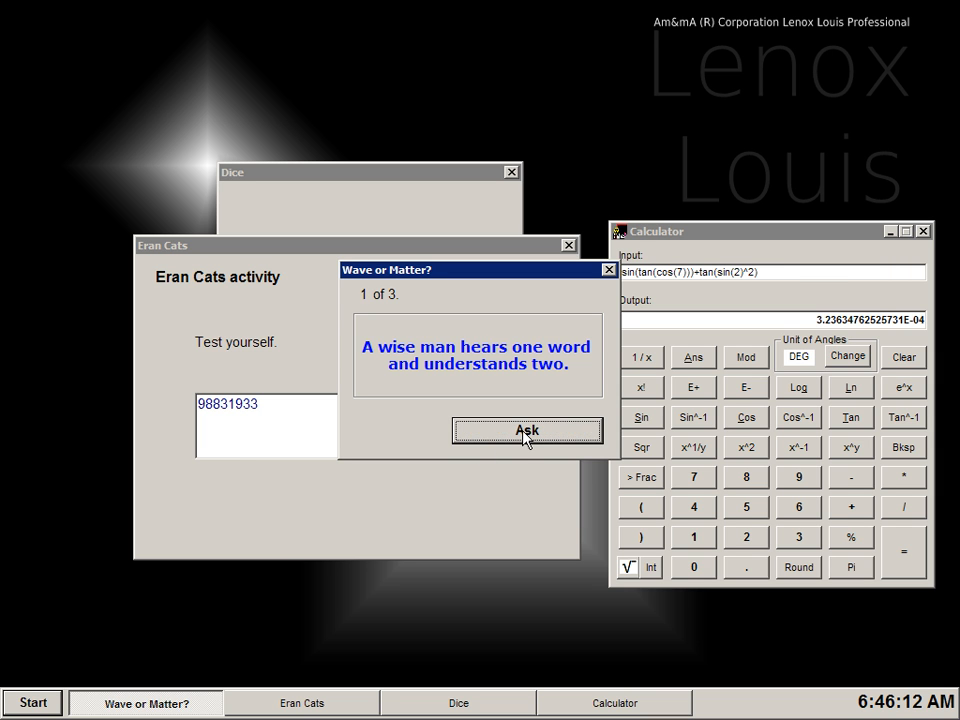
click(526, 430)
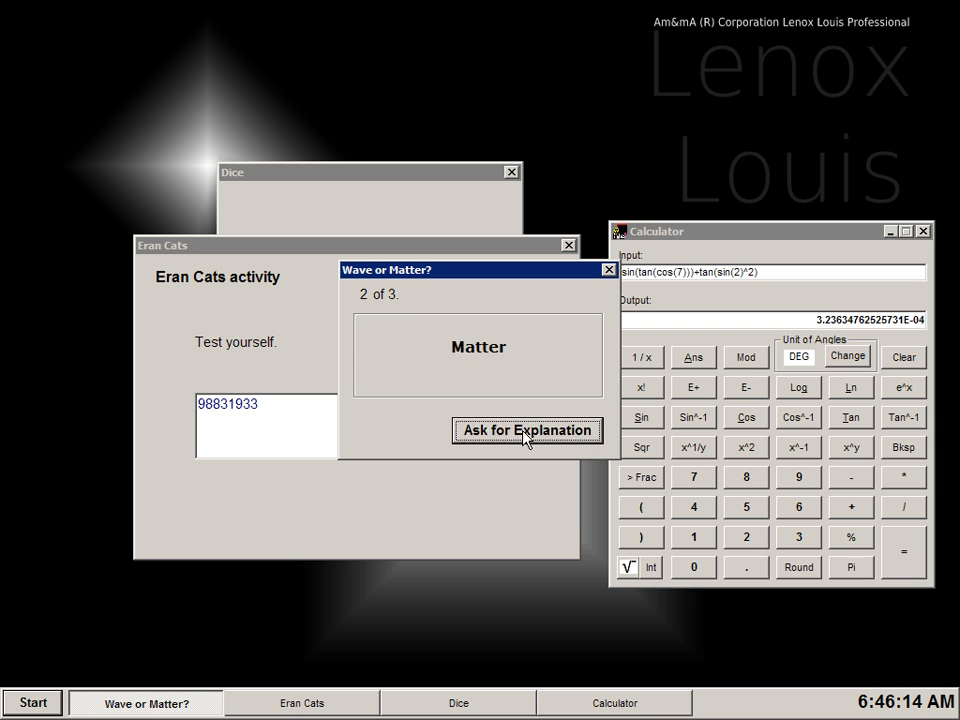
click(527, 430)
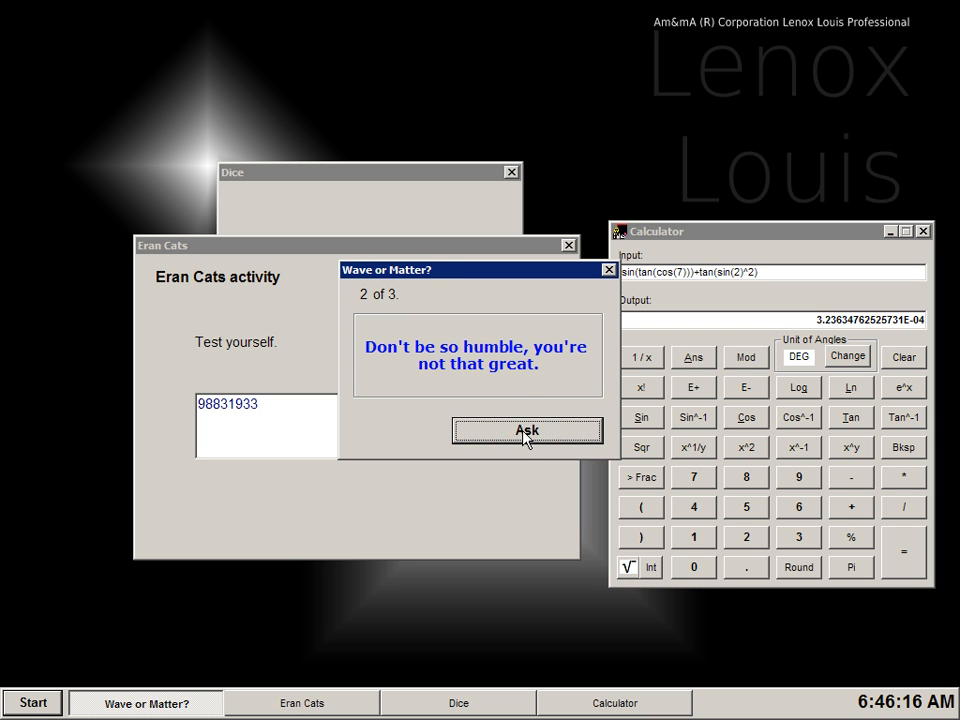
click(527, 430)
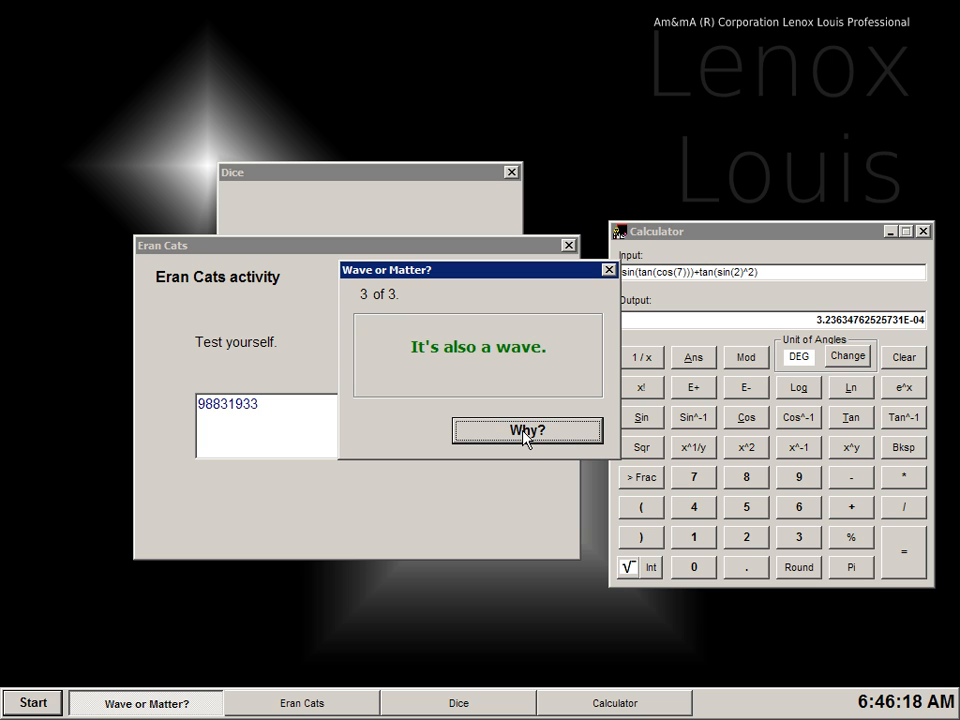
click(527, 430)
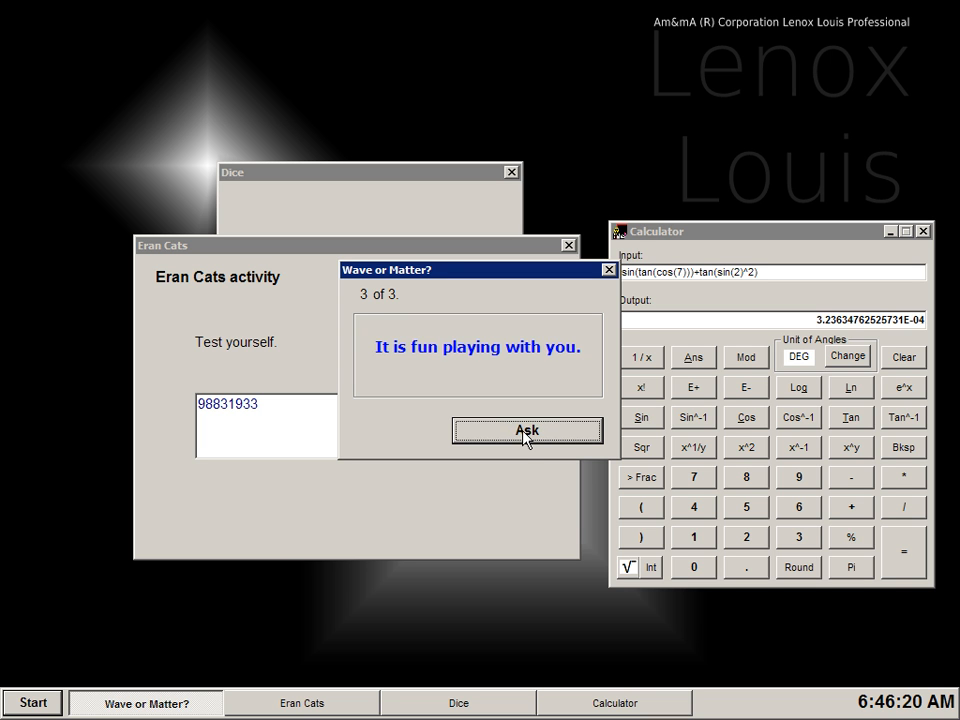
click(527, 430)
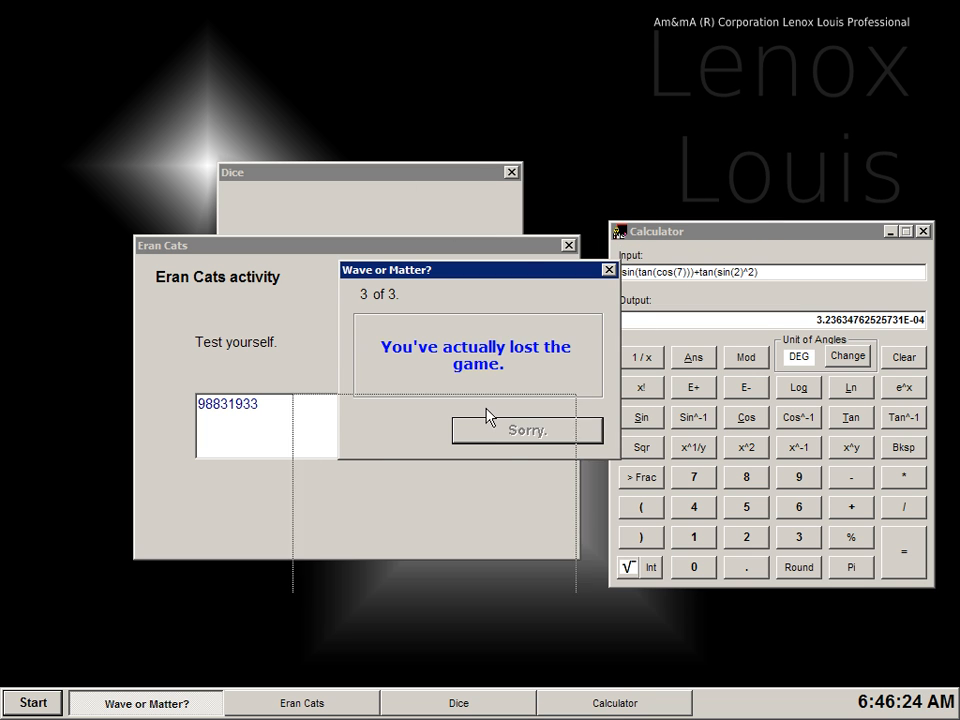
click(32, 703)
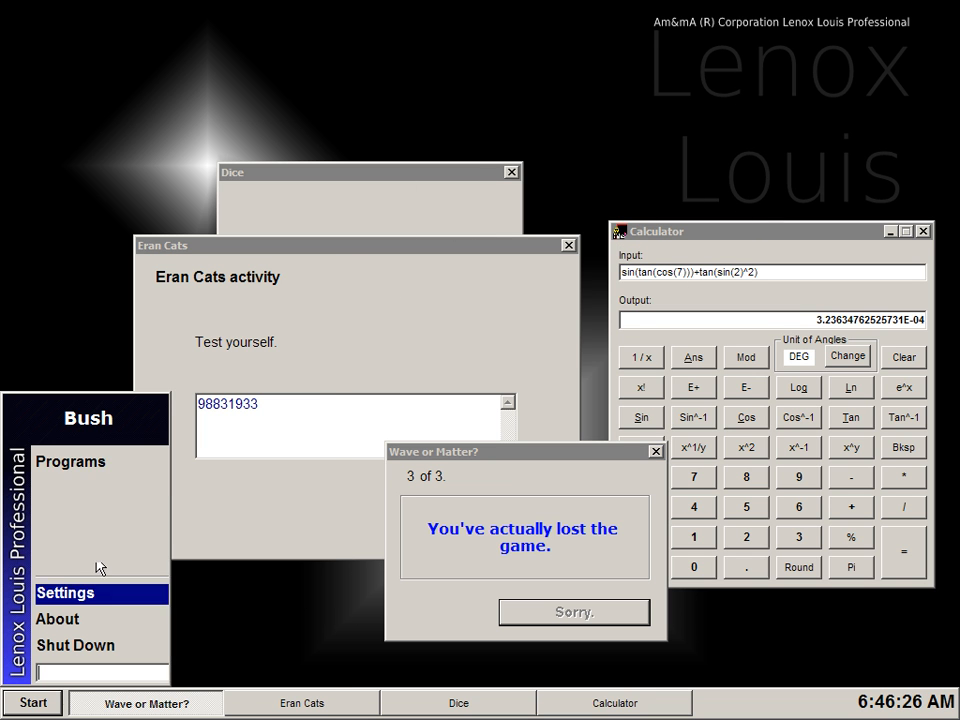
click(70, 461)
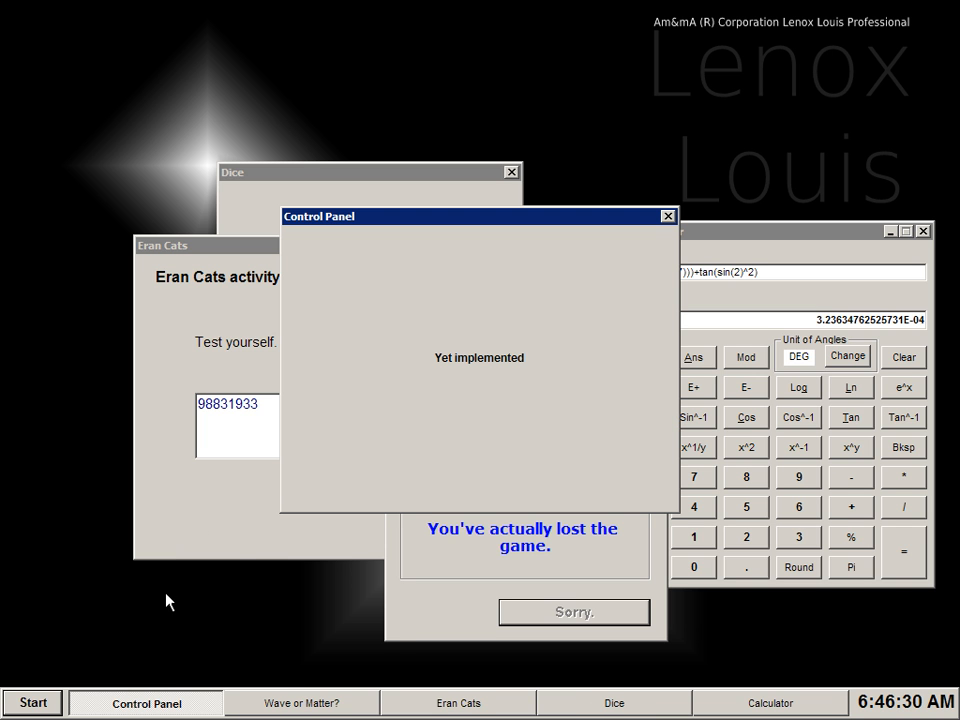
mouse_move(341, 434)
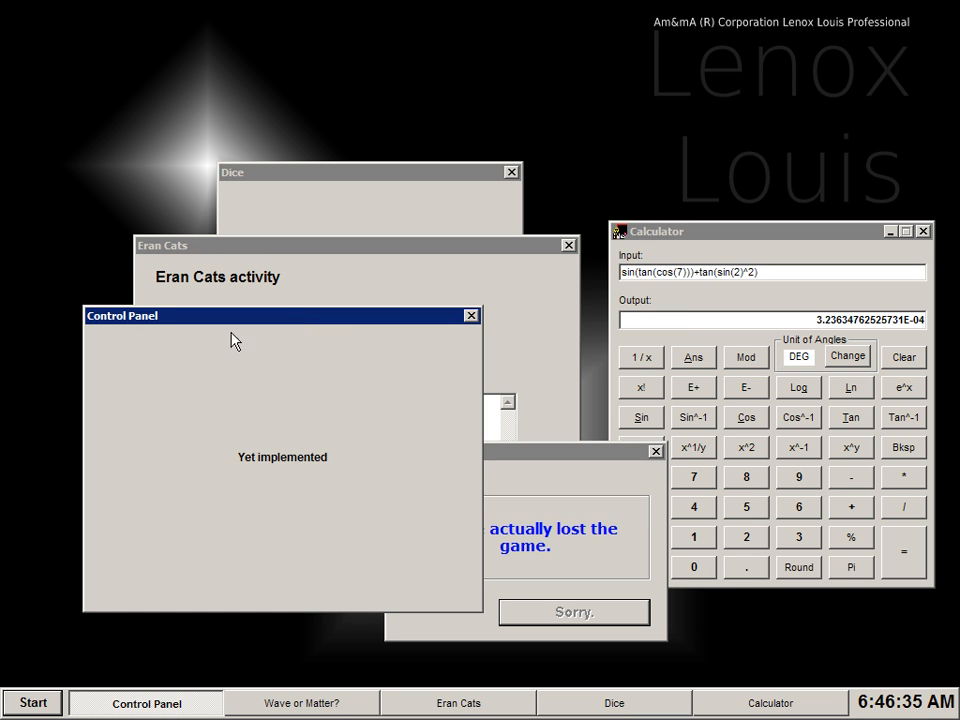
mouse_move(420, 437)
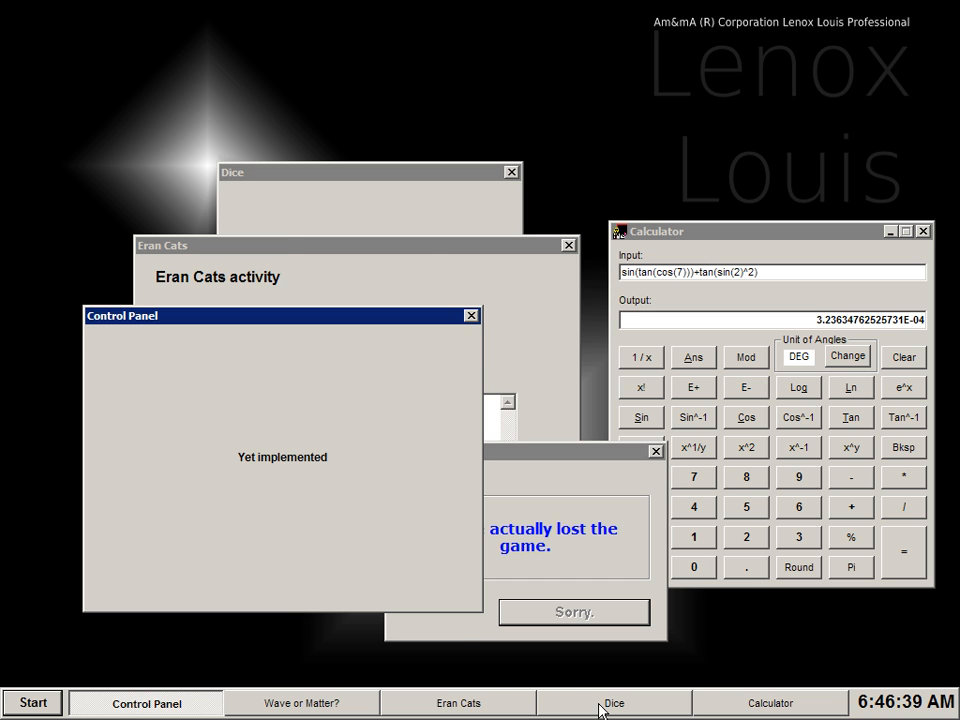
Step: Close the Control Panel and bring the Wave or Matter? game forward
click(613, 702)
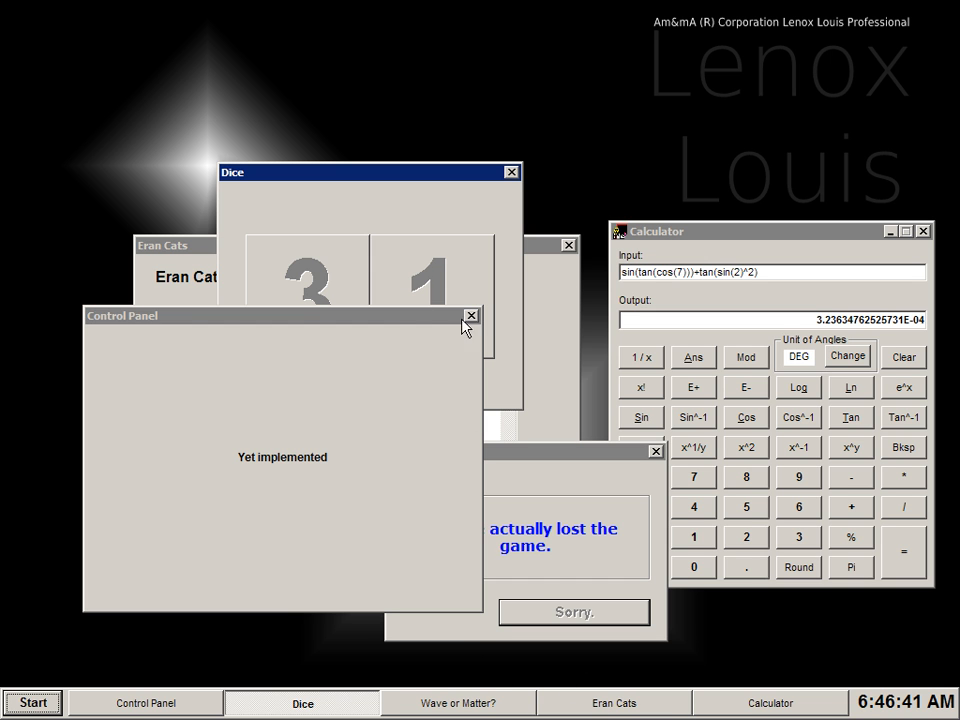
click(471, 316)
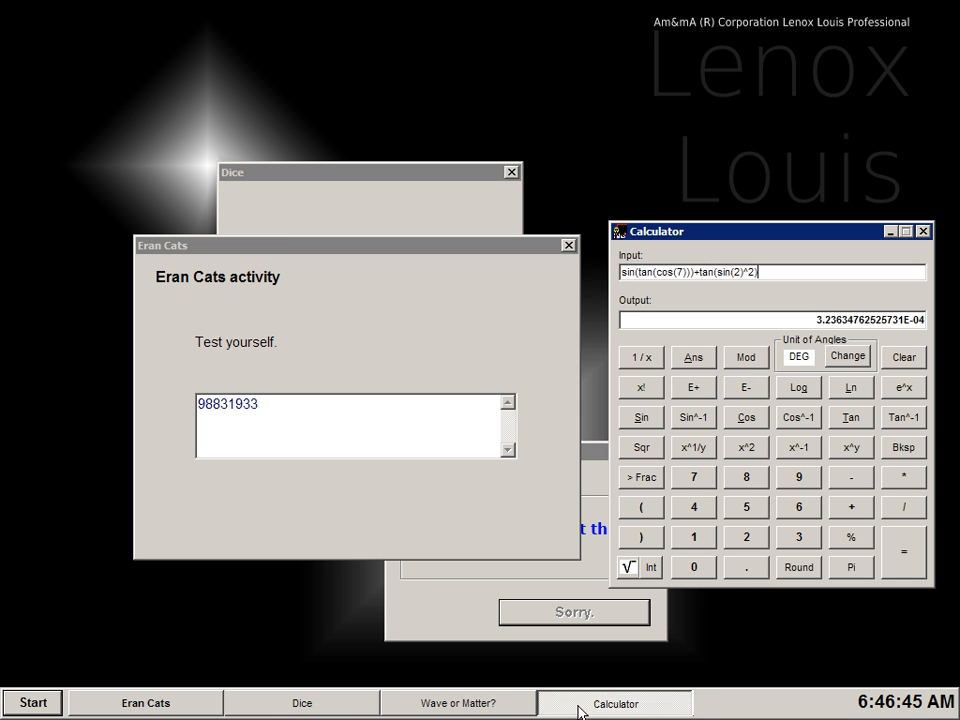
click(368, 172)
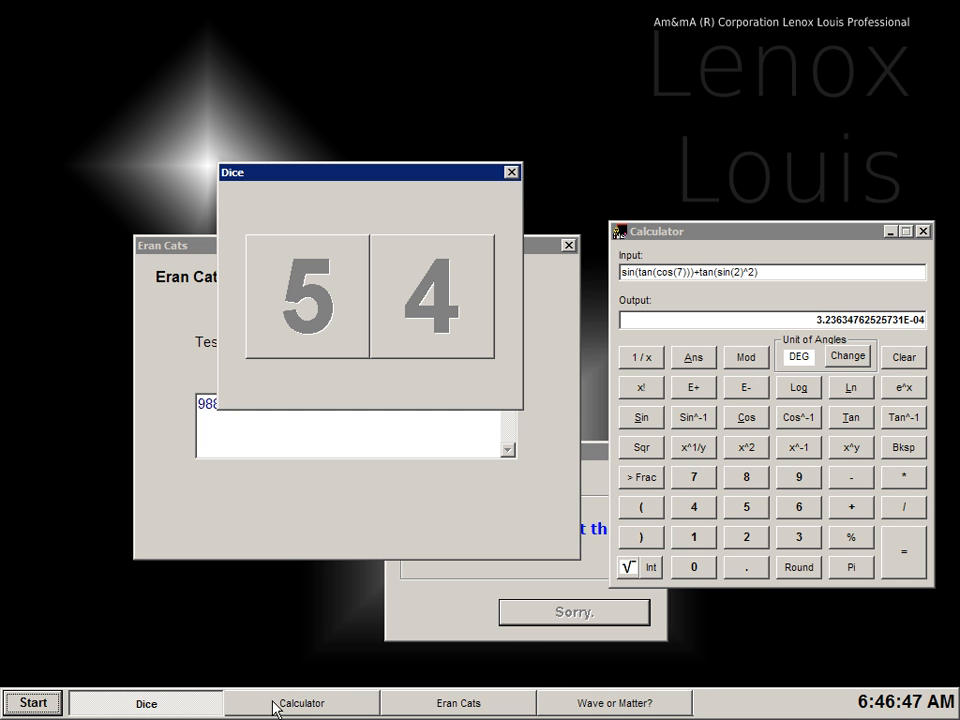
click(613, 702)
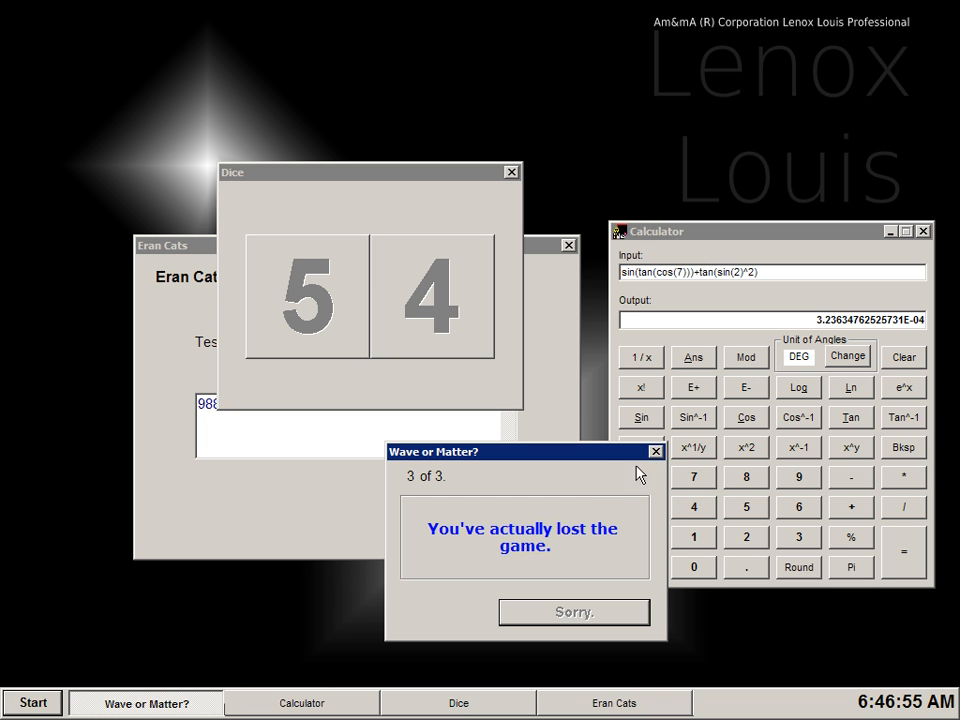
mouse_move(659, 453)
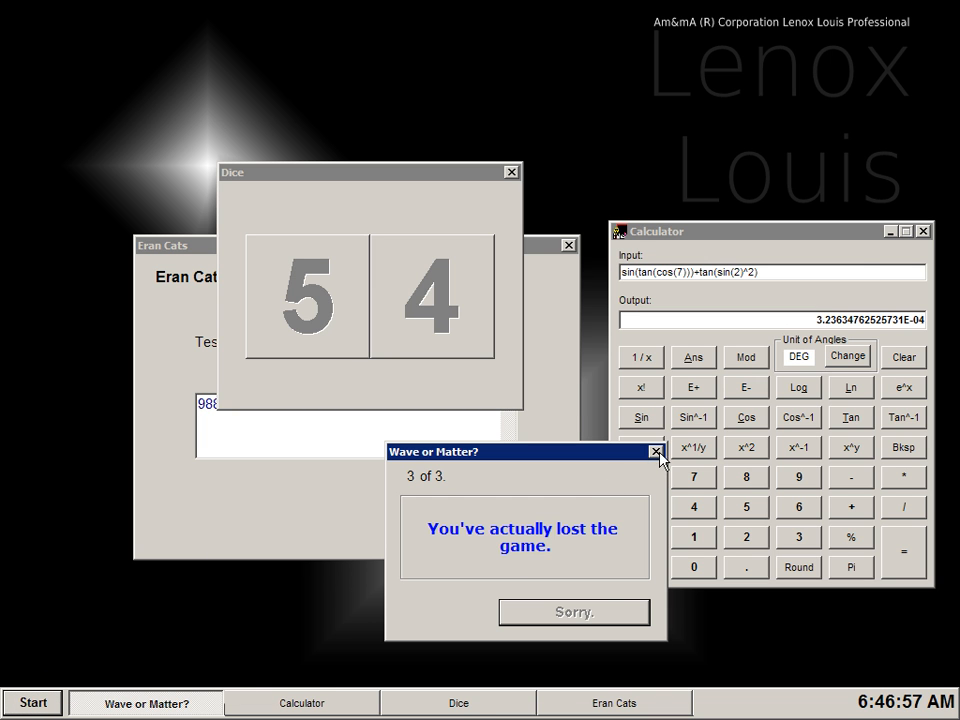
Step: Close Wave or Matter?, minimize Calculator, and close Dice via its taskbar menu
click(655, 451)
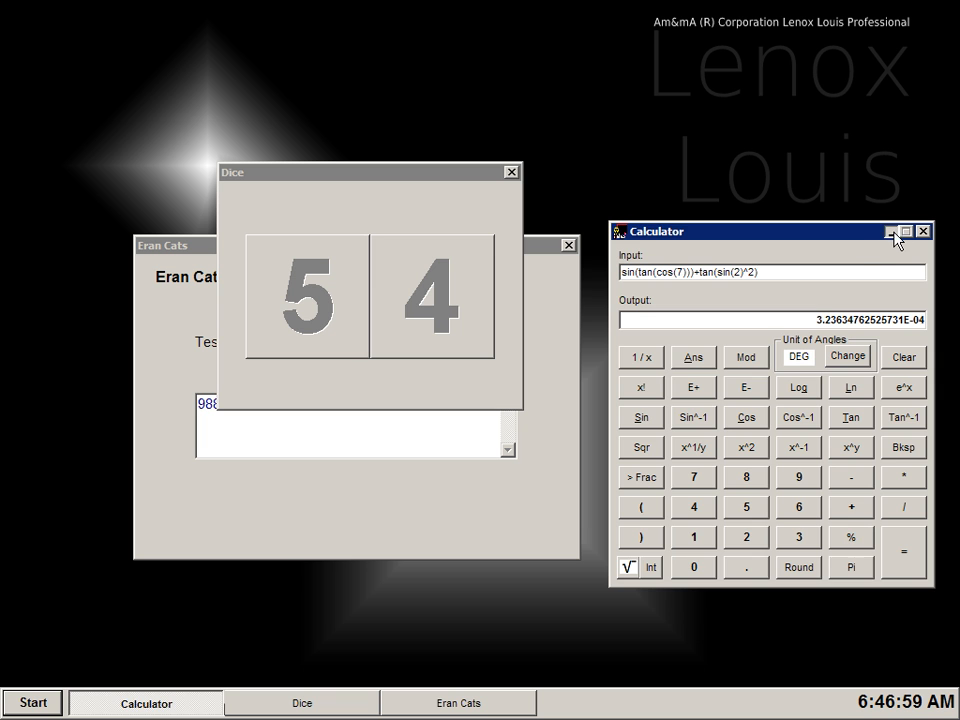
click(903, 231)
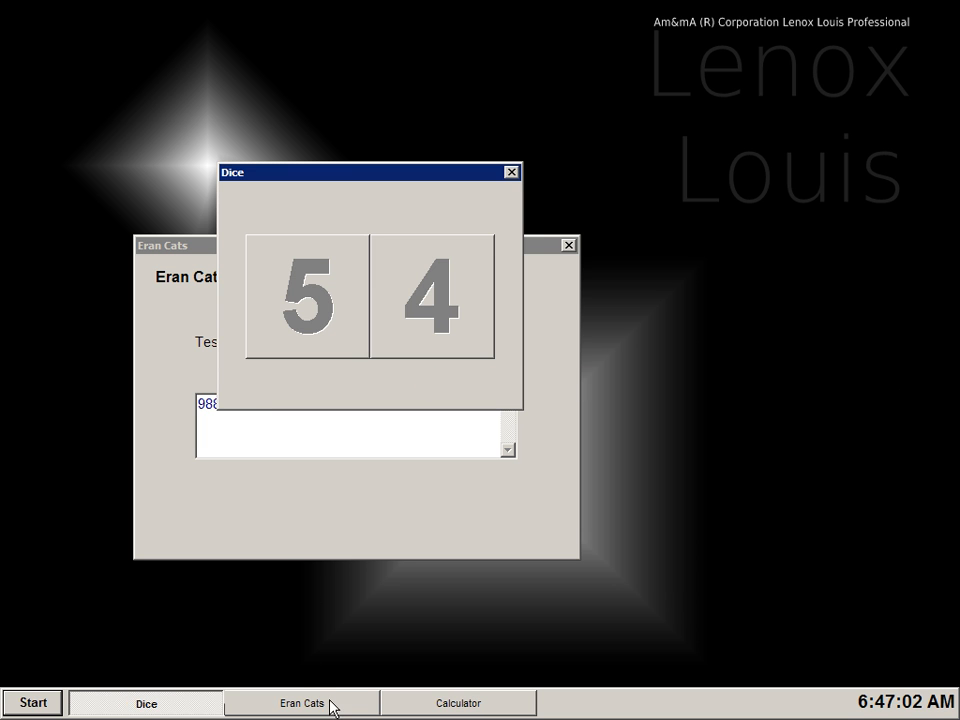
right_click(459, 703)
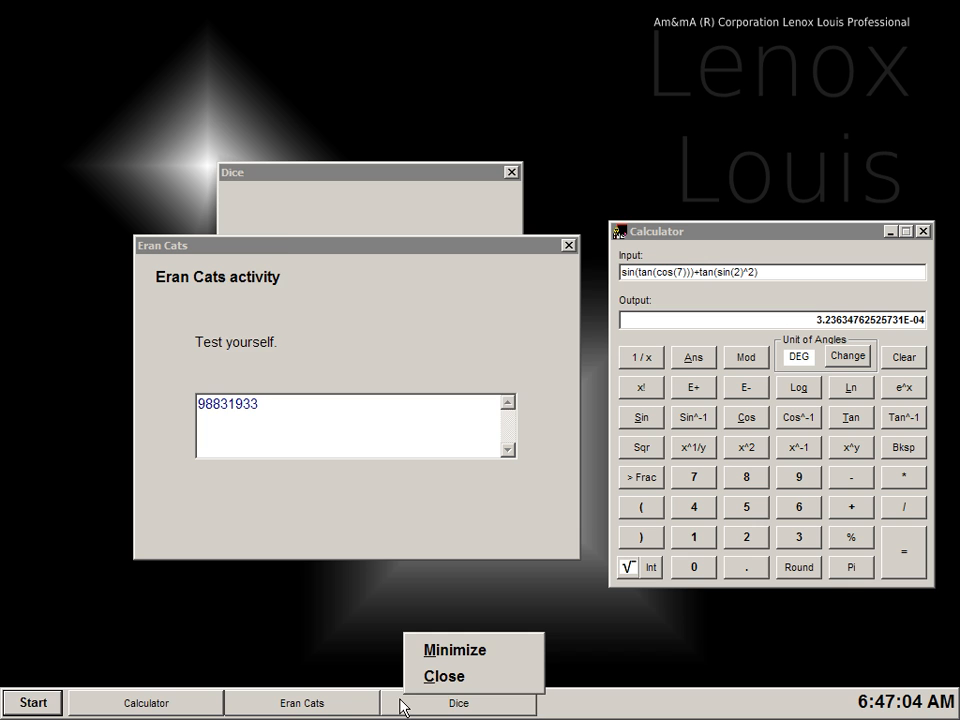
click(444, 675)
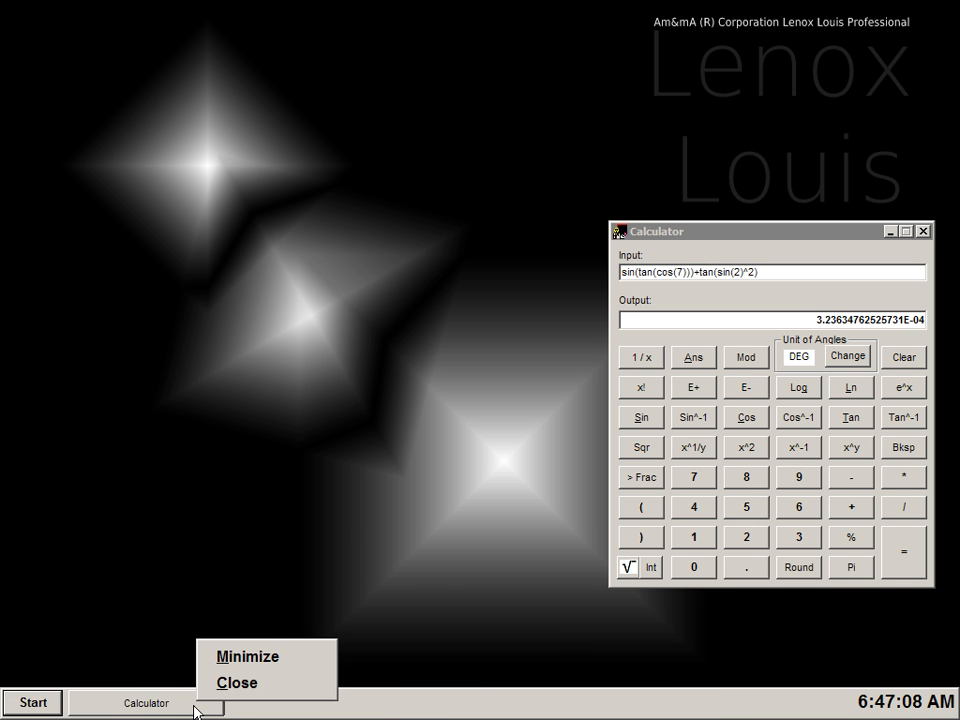
Step: Close the Calculator and dismiss the About dialog showing version Alpha 0.2.4
click(237, 682)
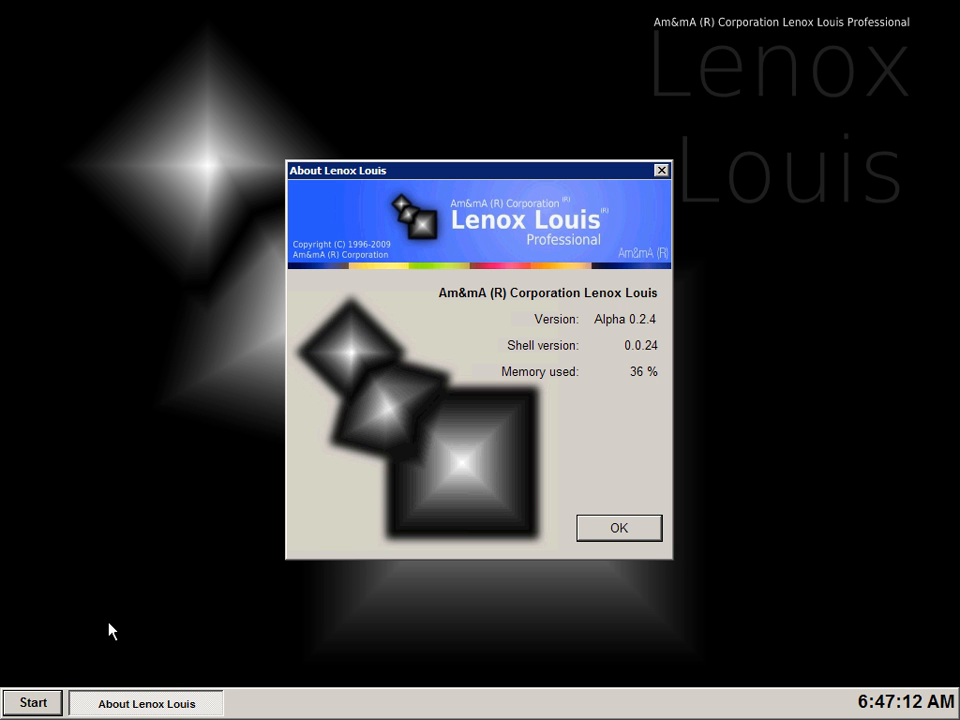
mouse_move(388, 543)
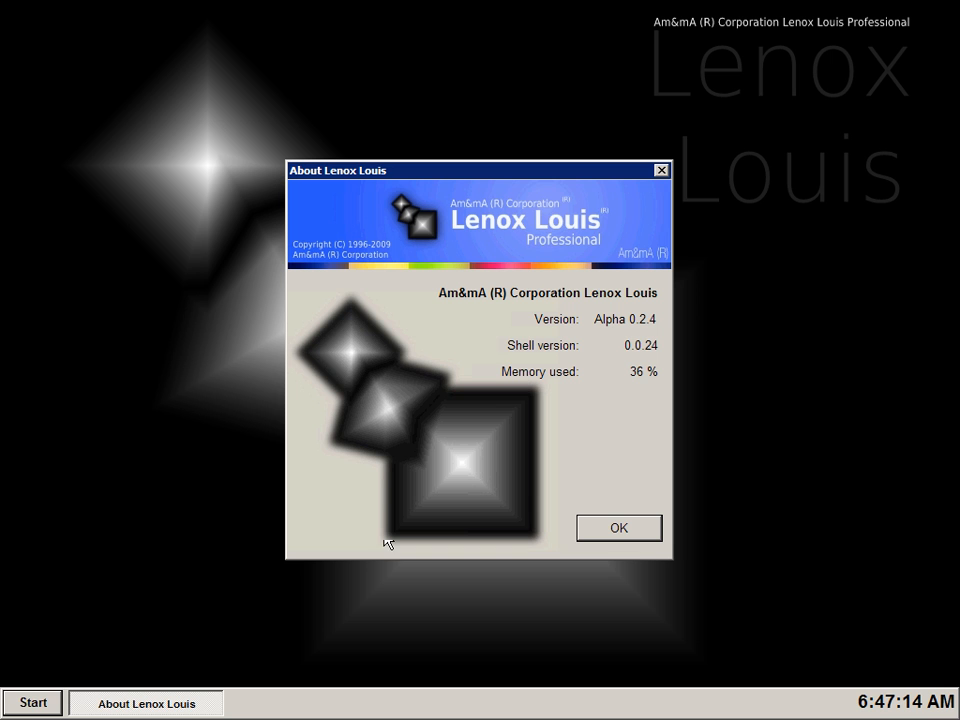
mouse_move(639, 510)
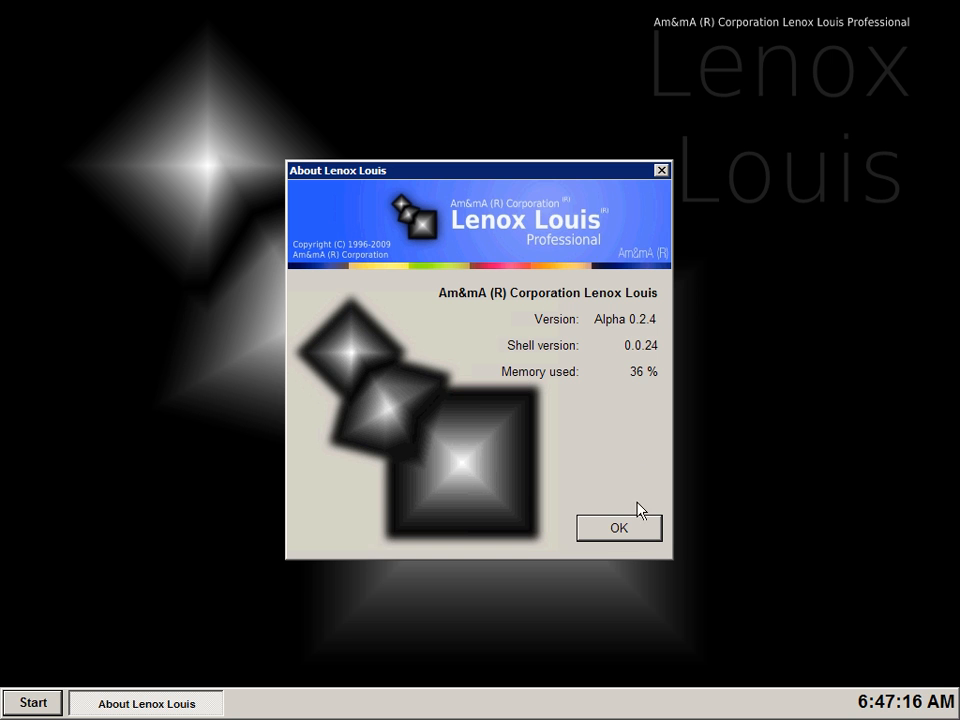
click(618, 527)
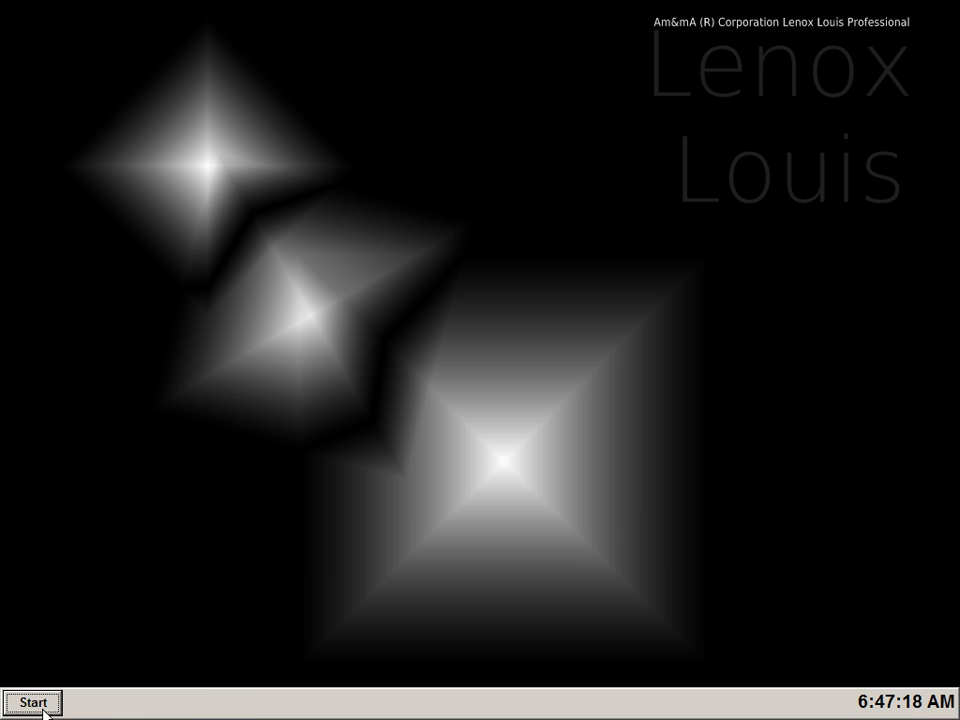
Step: Launch Dice and Wave or Matter? by typing their names in the run box
click(32, 701)
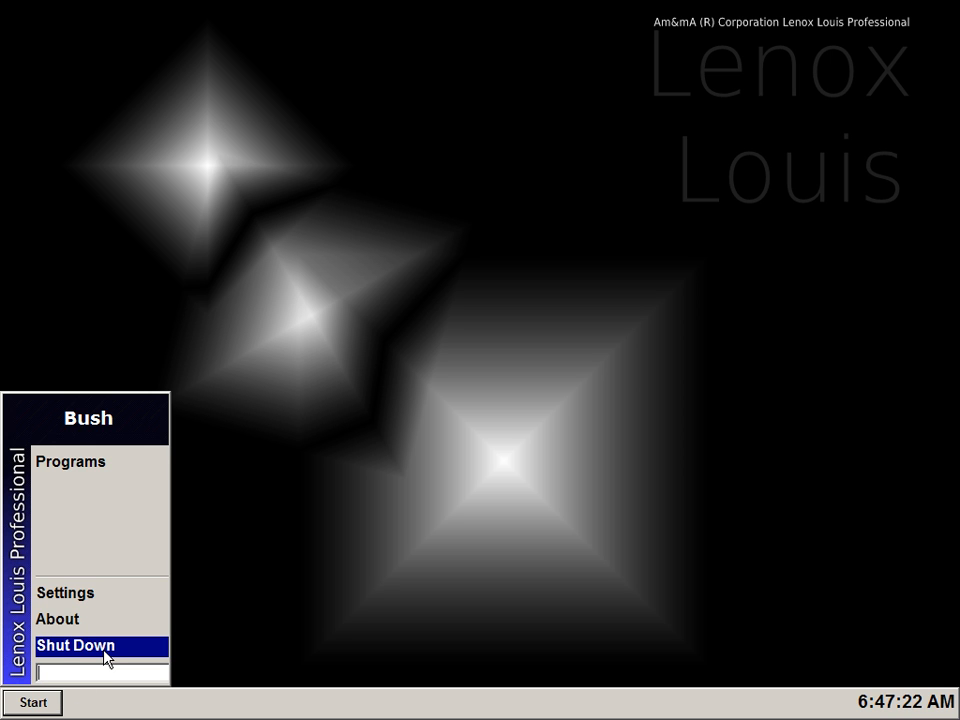
text(app)
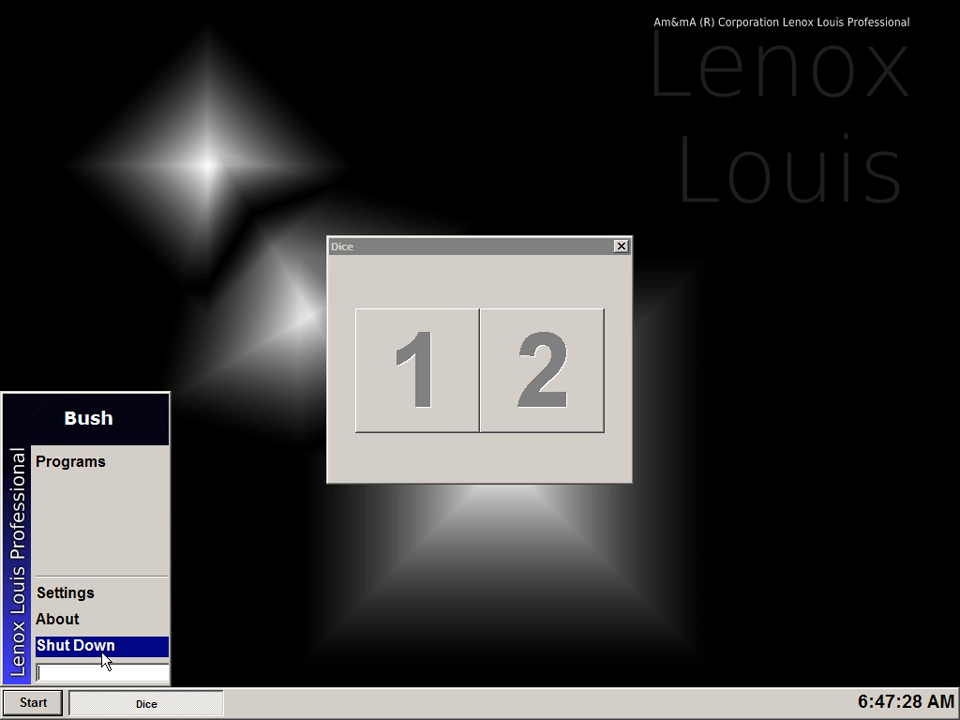
mouse_move(275, 672)
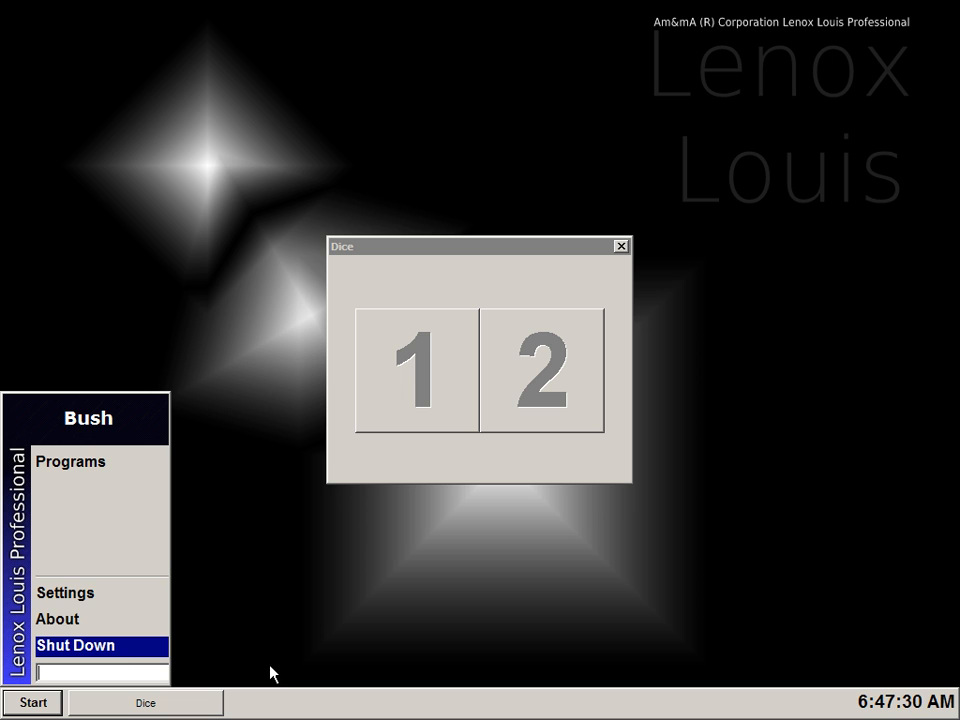
mouse_move(88, 673)
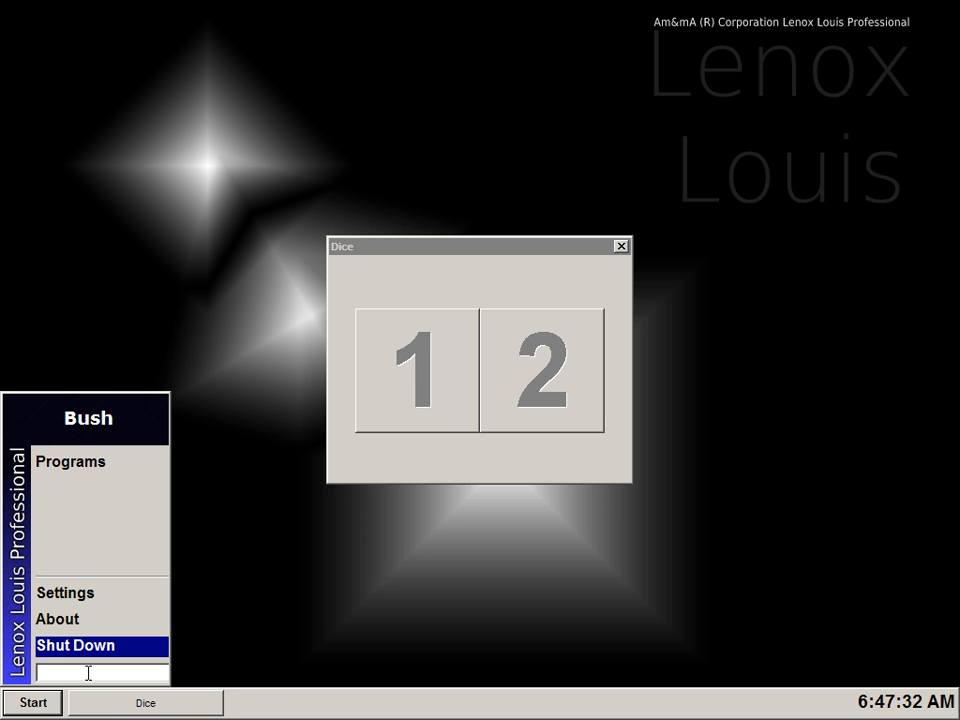
text(app:)
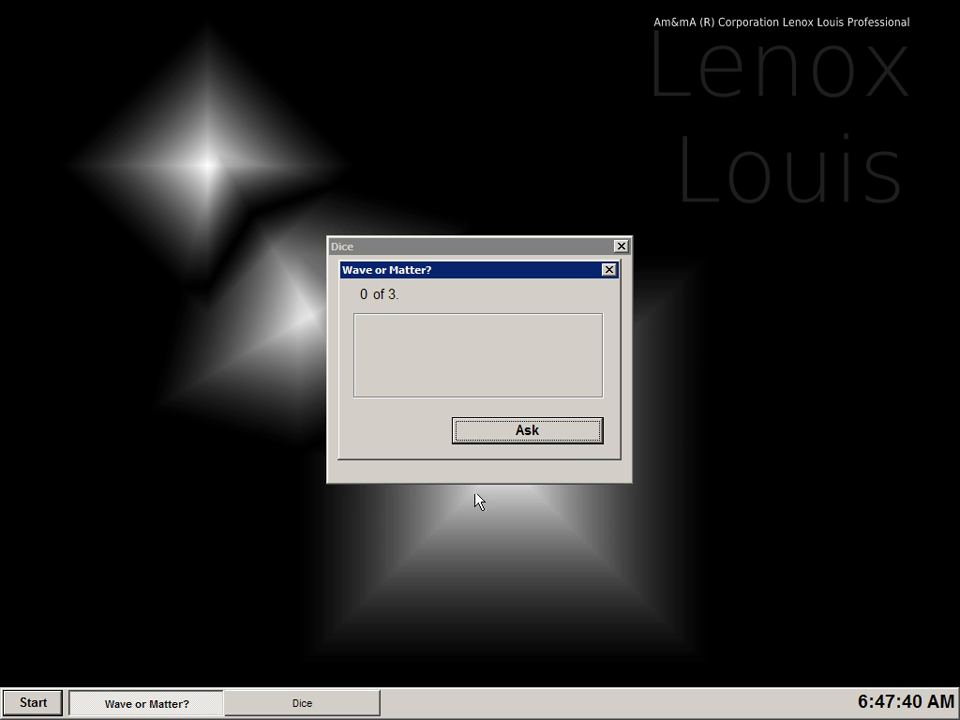
Step: Ask the game a question and why, close it, and reopen the Start menu
click(527, 430)
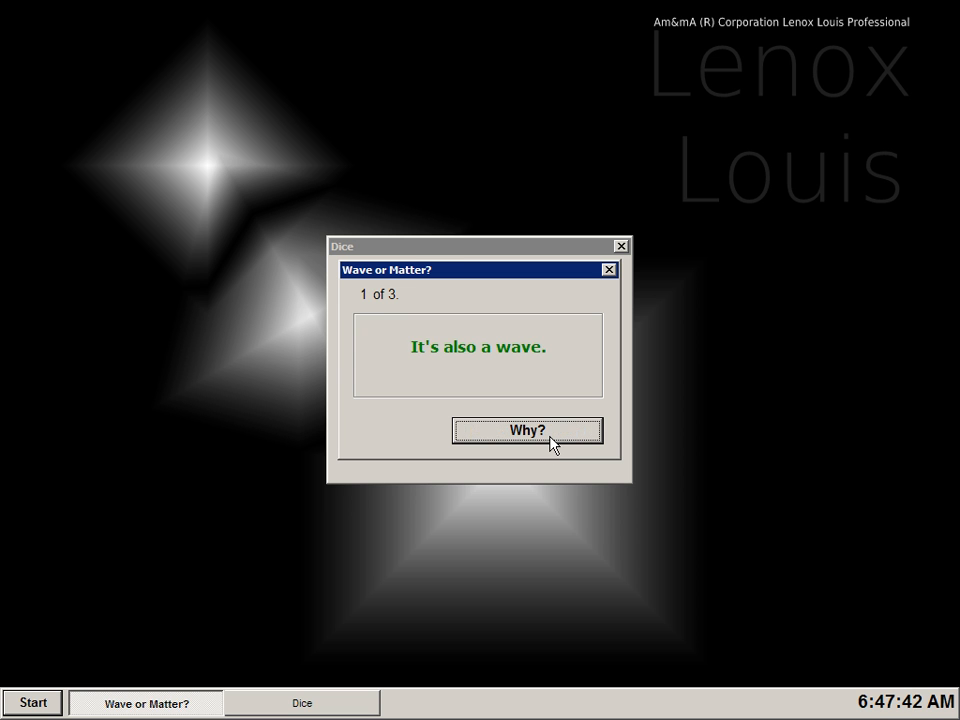
click(527, 430)
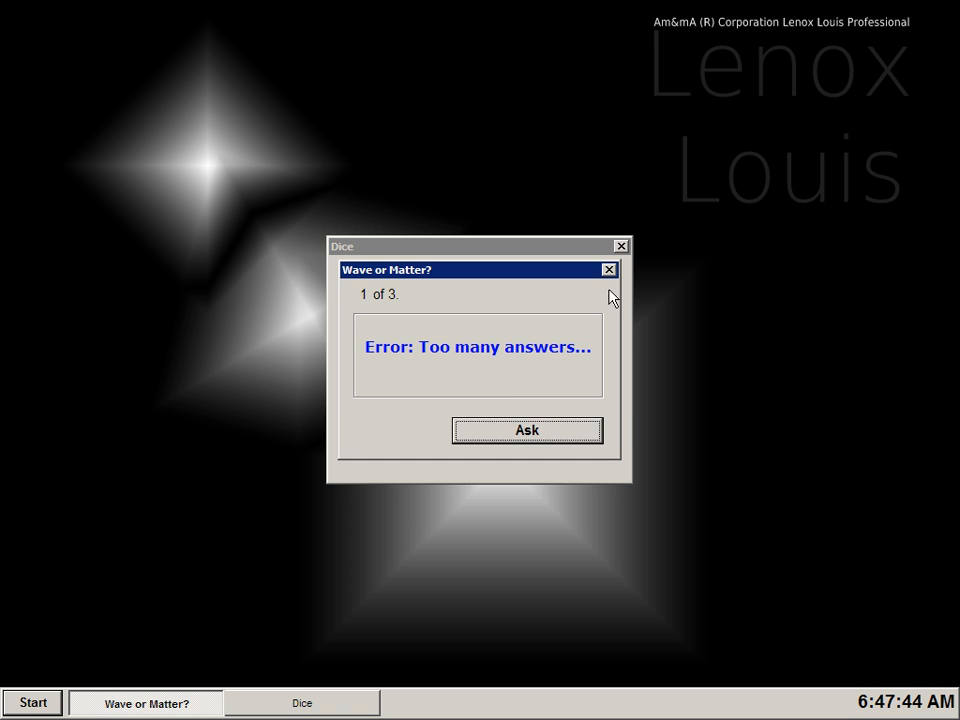
click(608, 269)
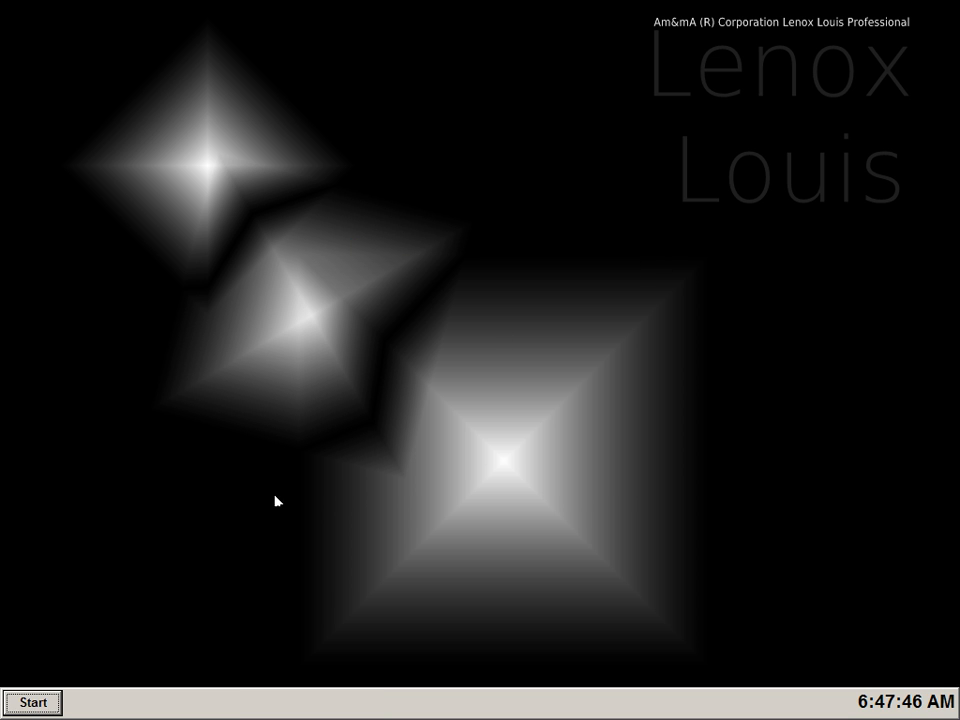
click(32, 702)
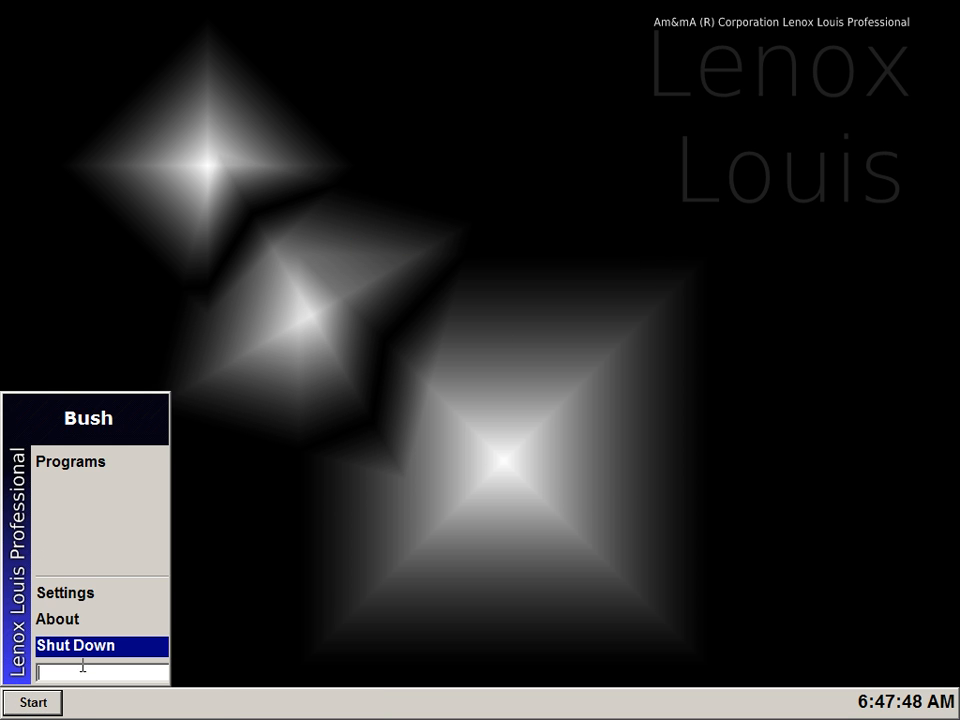